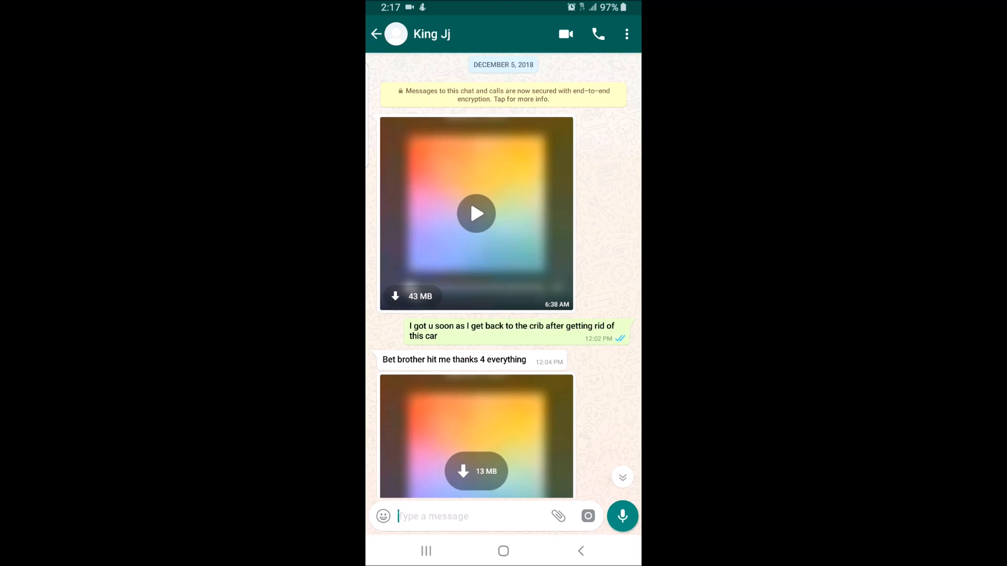
# Attempt to download the 43 MB video and dismiss its missing-file failure notice
pyautogui.scroll(-3)
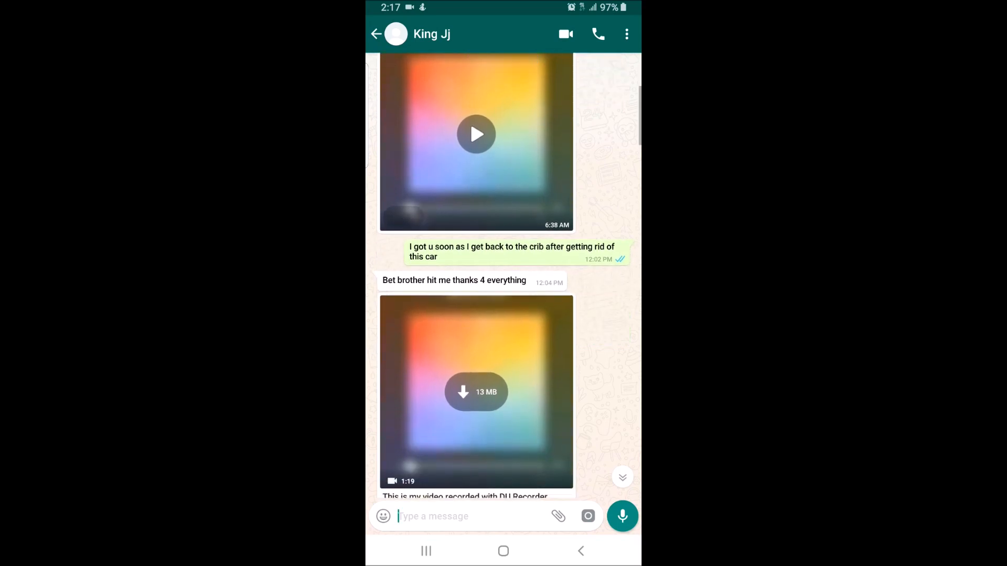
pyautogui.click(476, 133)
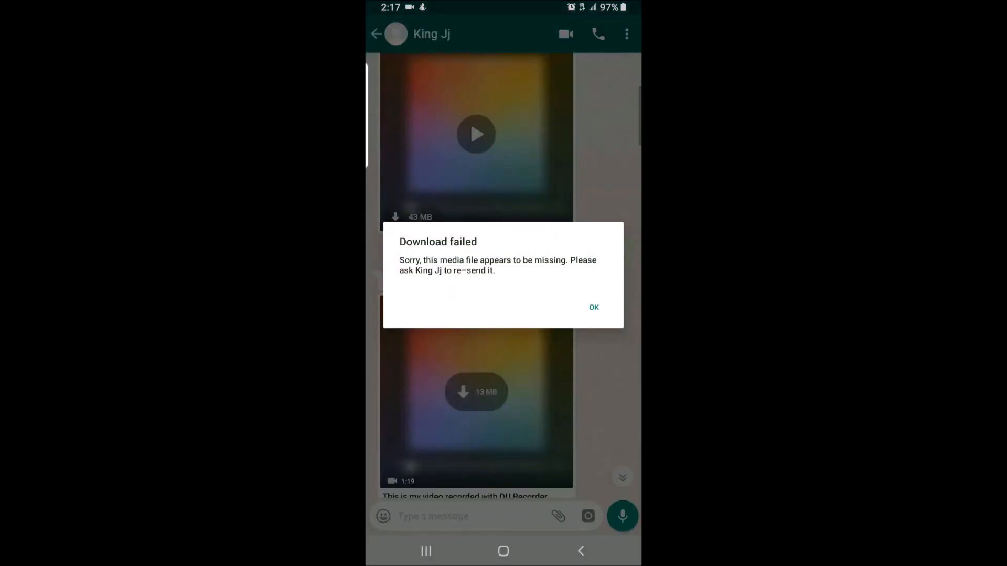
pyautogui.click(592, 308)
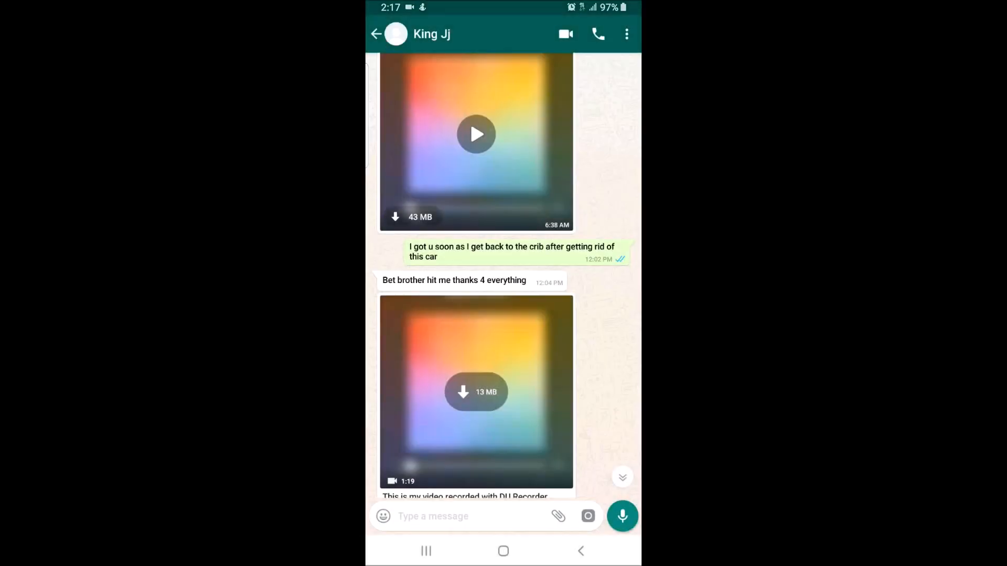
pyautogui.click(434, 516)
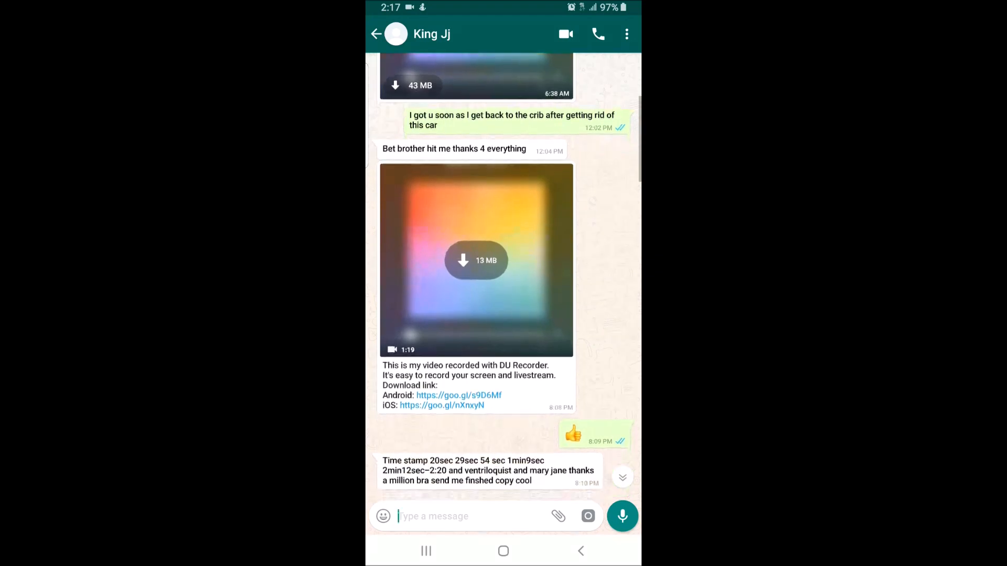
# Attempt to download the 13 MB video and dismiss the second download-failed notice
pyautogui.click(476, 260)
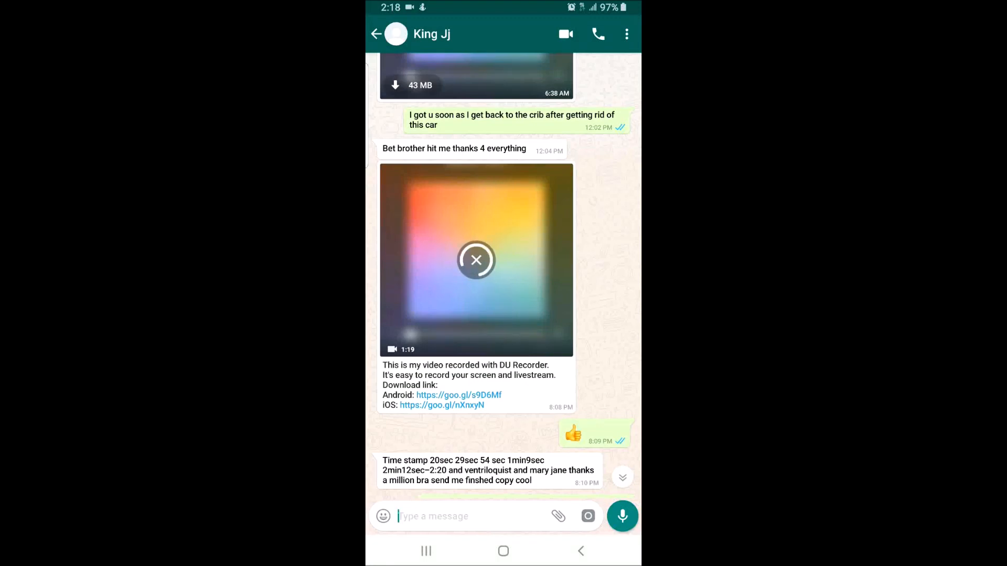
pyautogui.click(477, 260)
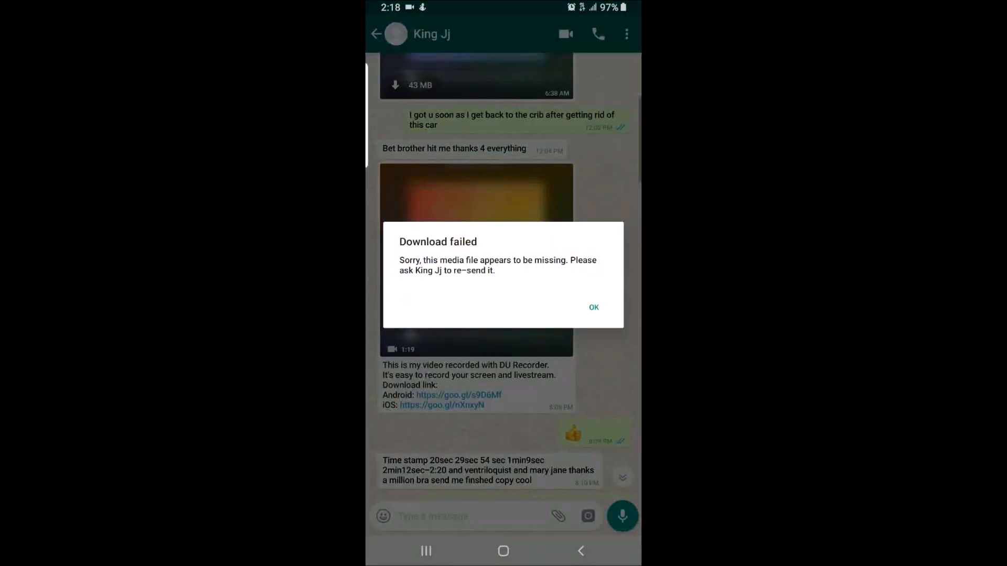
pyautogui.click(593, 308)
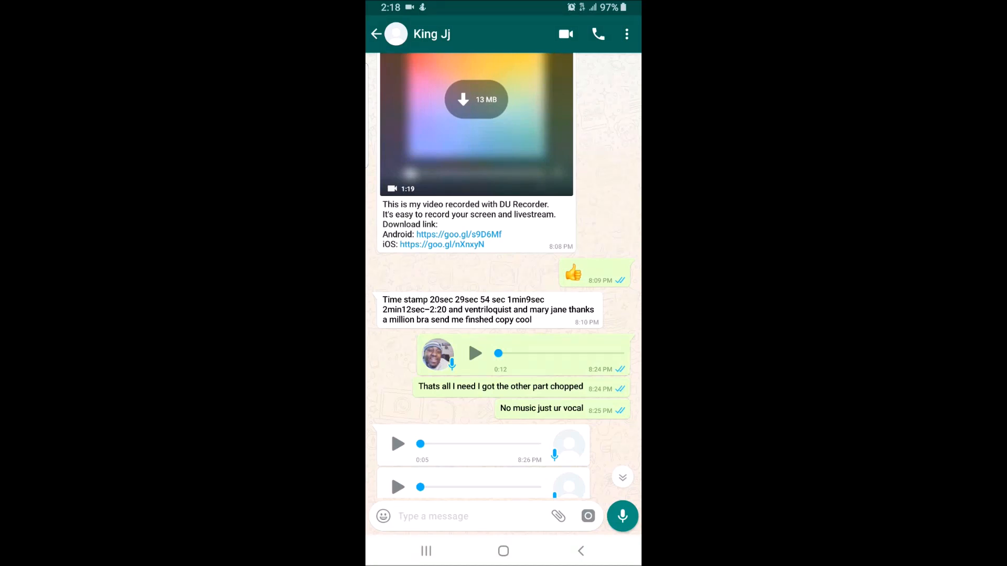
# Play the 0:12 sent voice message through, pausing and resuming once
pyautogui.click(434, 517)
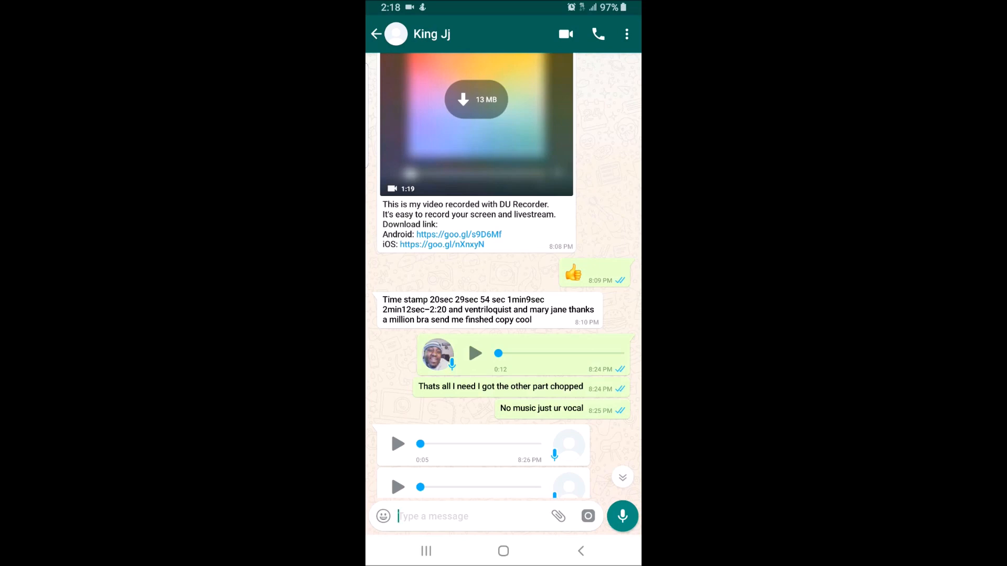
pyautogui.click(475, 353)
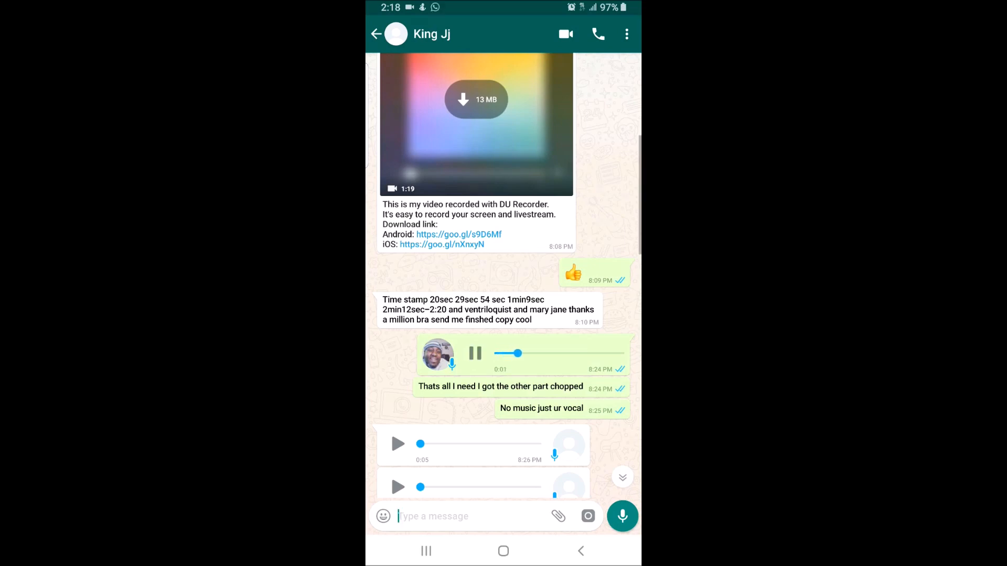
pyautogui.click(476, 353)
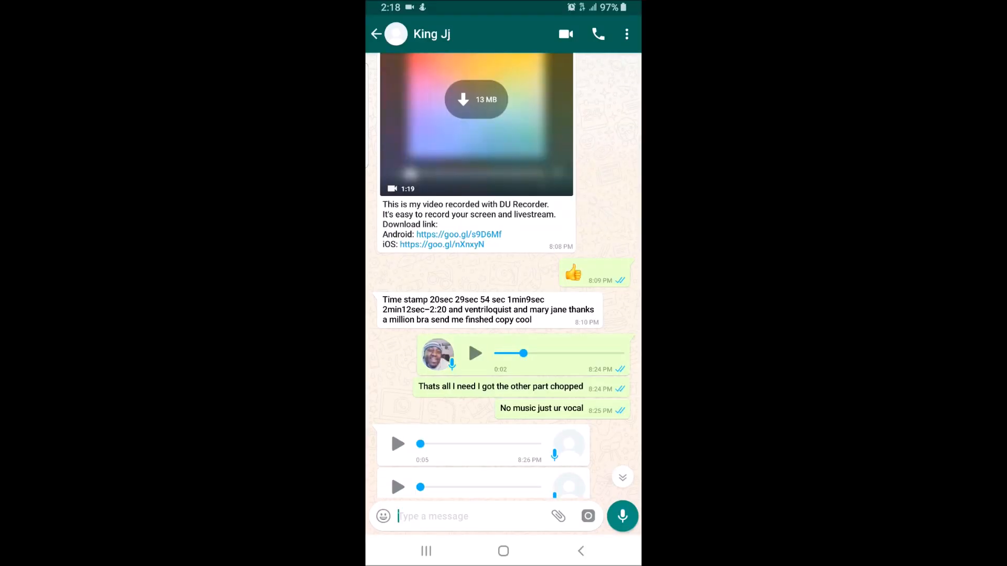
pyautogui.click(475, 354)
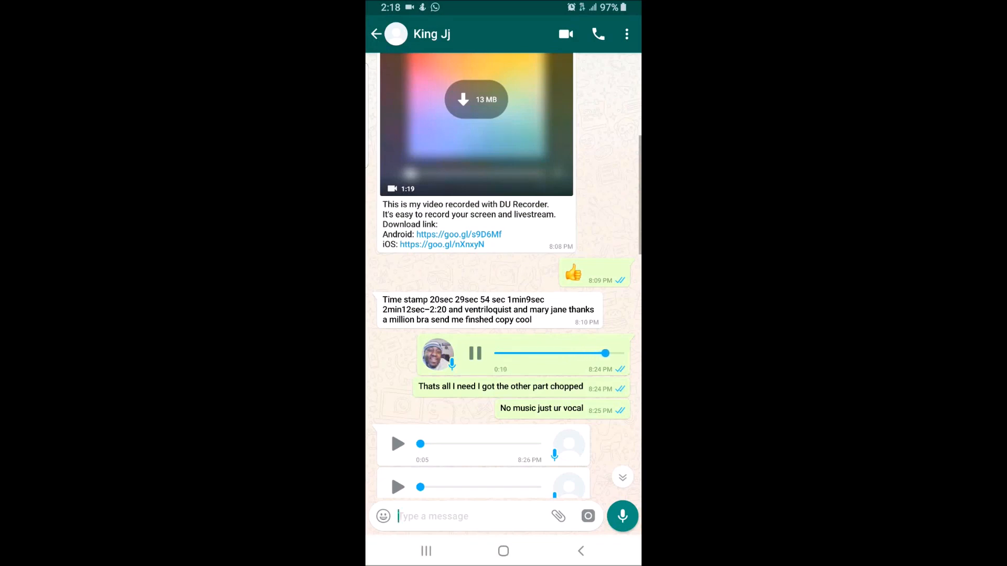
pyautogui.click(475, 353)
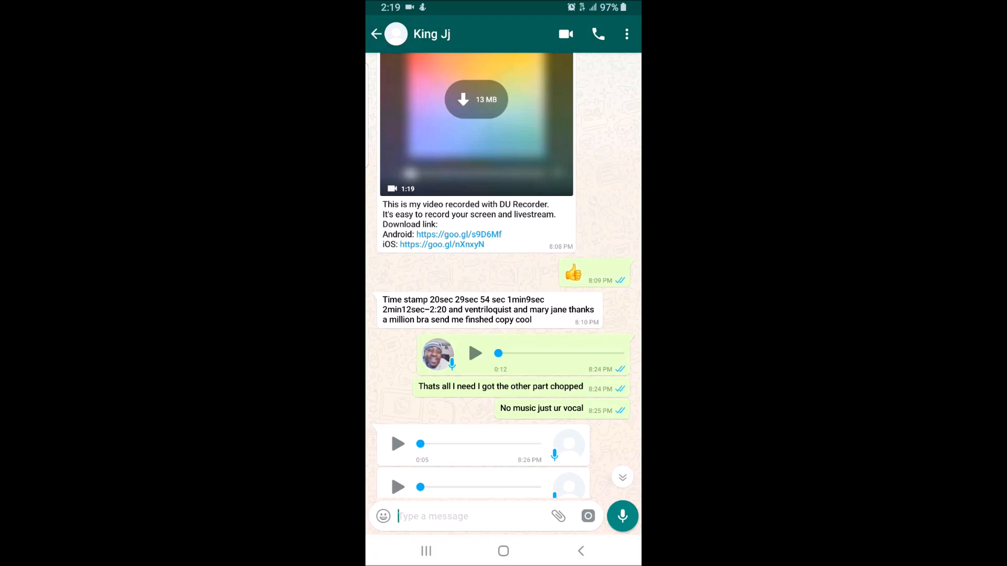
# Replay the 0:12 voice message a second time to the end
pyautogui.click(475, 353)
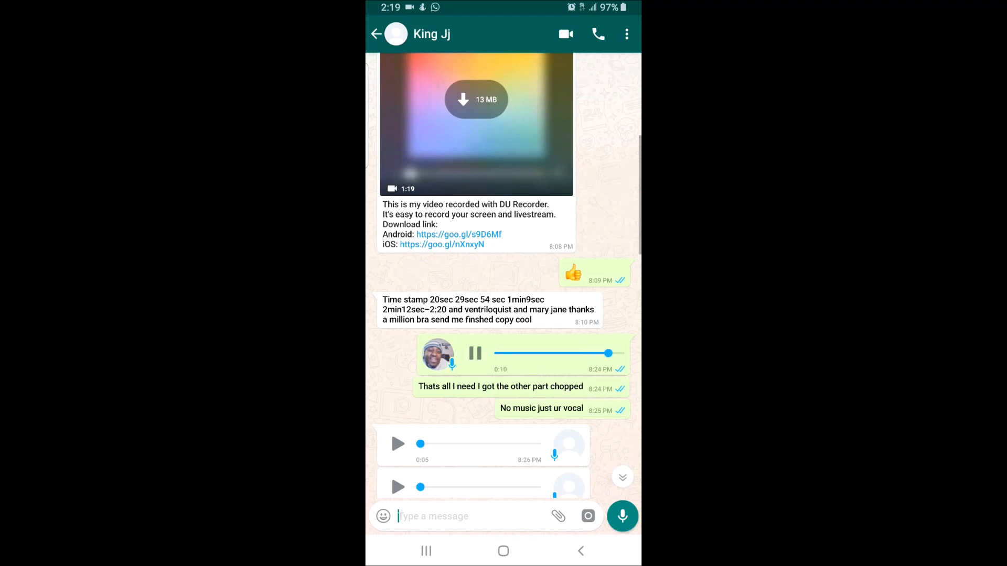
pyautogui.click(476, 353)
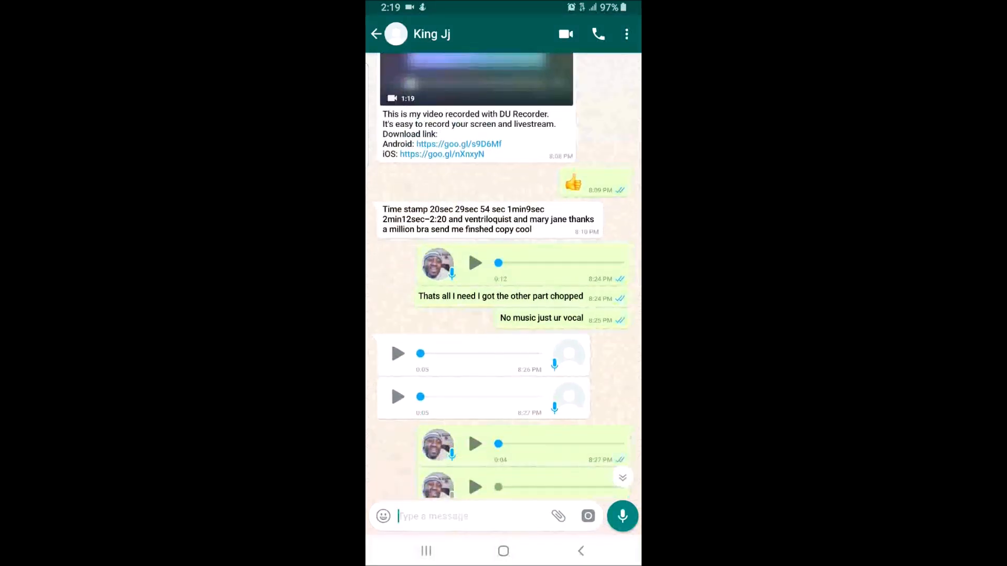
# Play the 4-second sent voice message
pyautogui.click(398, 353)
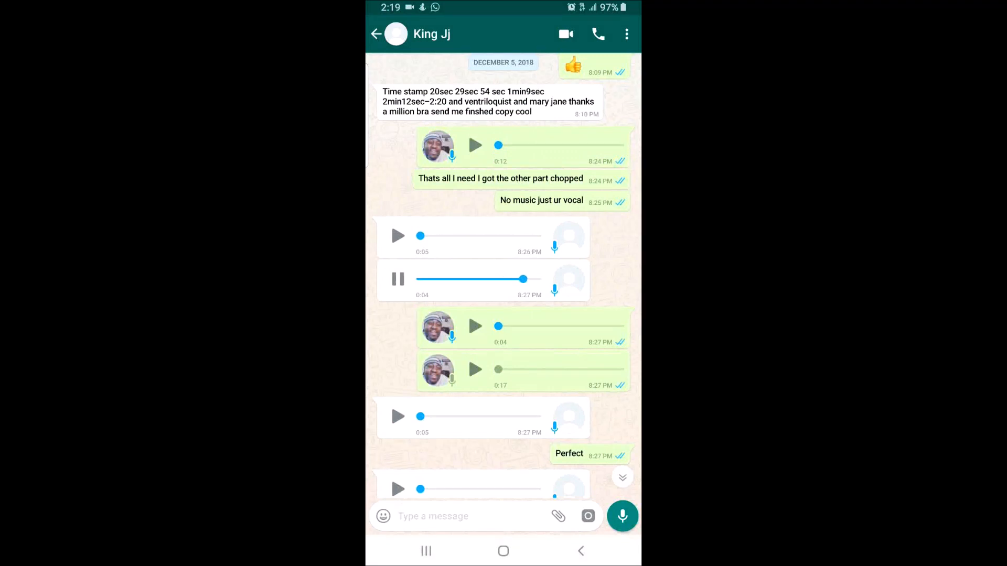
pyautogui.click(475, 326)
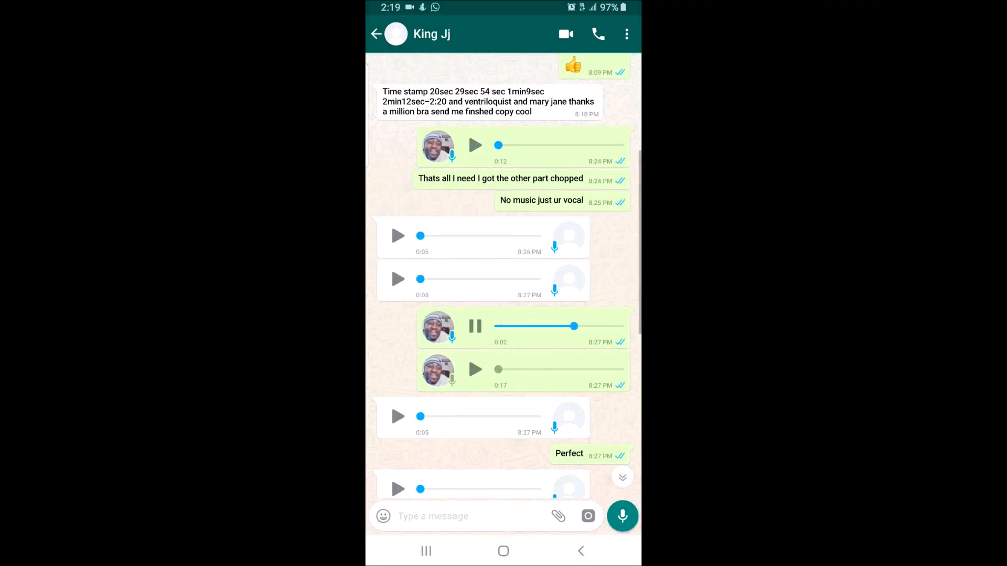
pyautogui.click(475, 326)
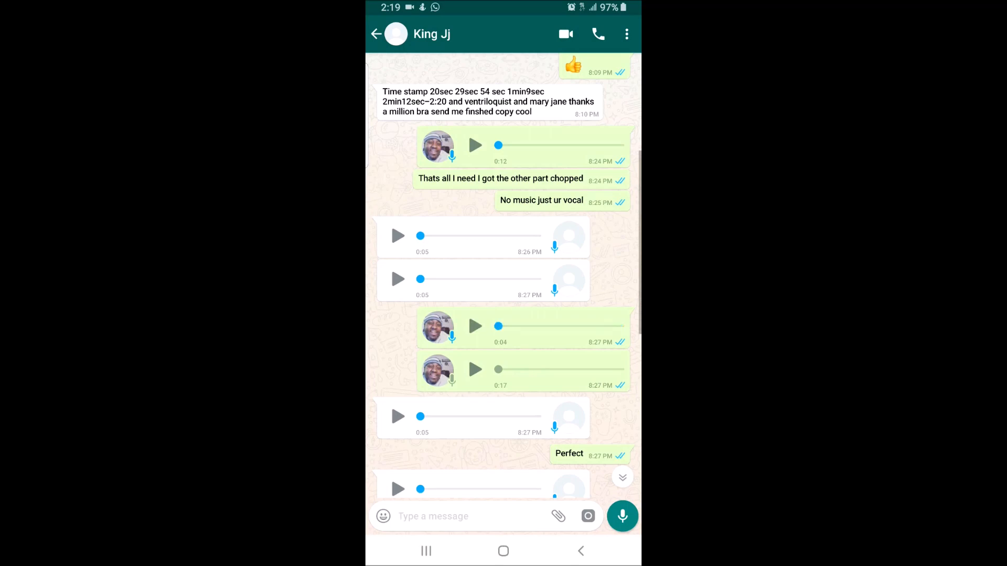
# Play the 0:17 sent voice note and the 0:05 received note below it to the end
pyautogui.click(475, 369)
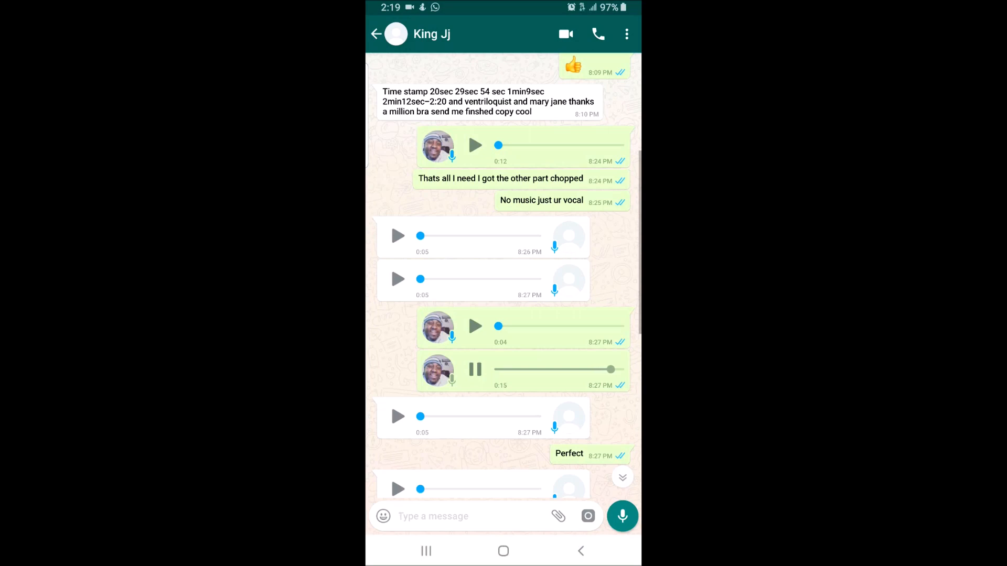
pyautogui.click(398, 417)
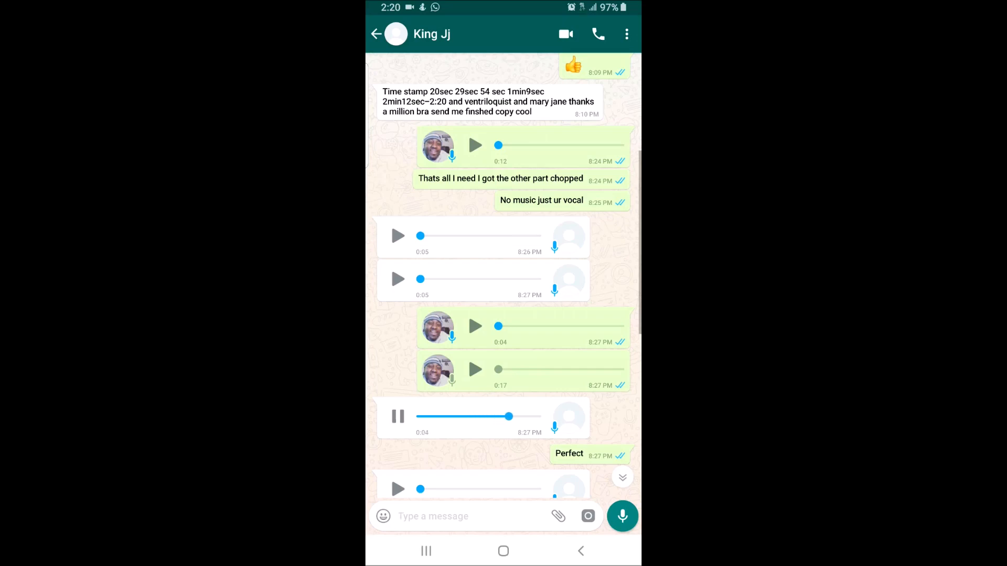
pyautogui.click(398, 416)
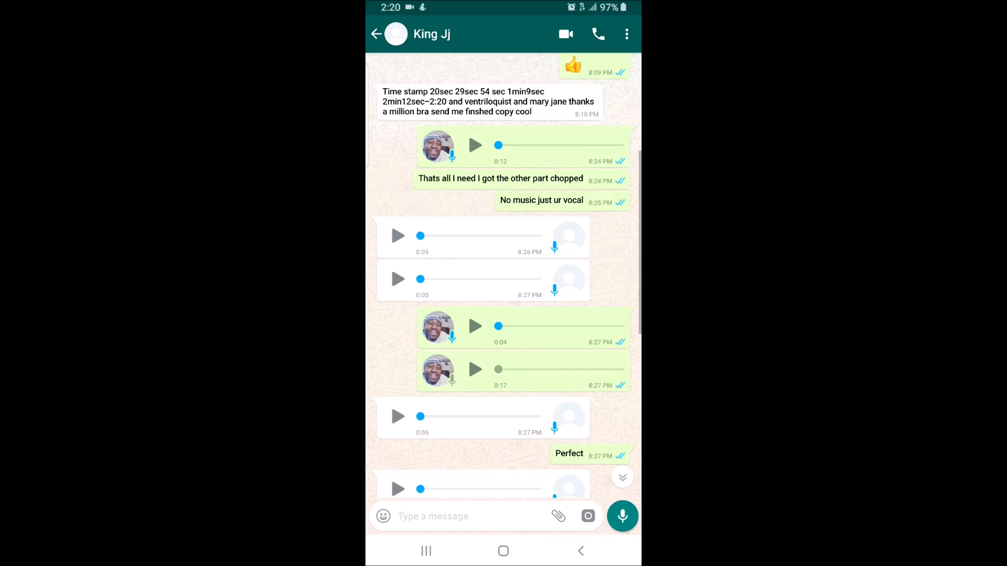
pyautogui.scroll(-3)
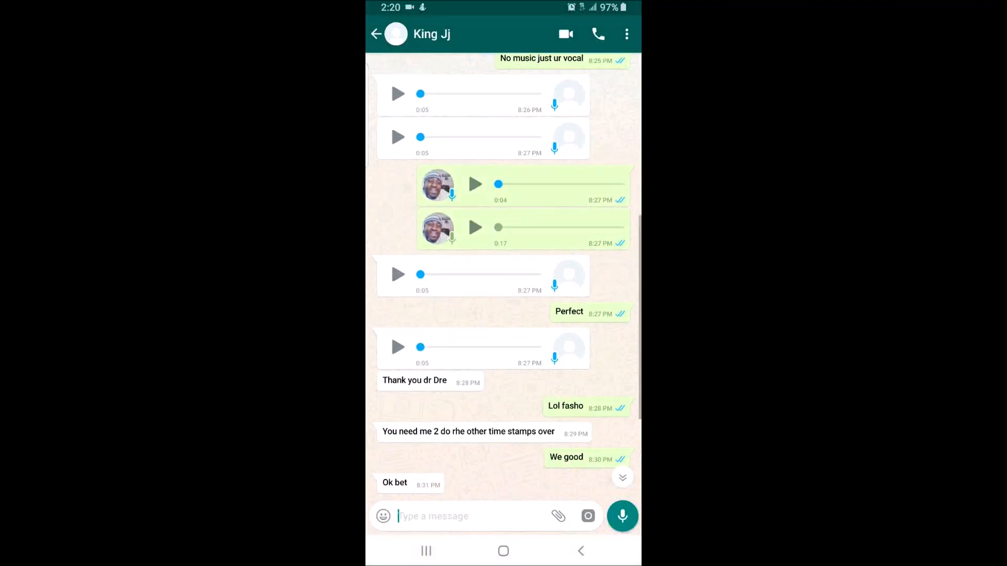
# Play the 0:05 voice note above "Thank you dr Dre" and scroll to the shared 4:59 audio file
pyautogui.click(398, 347)
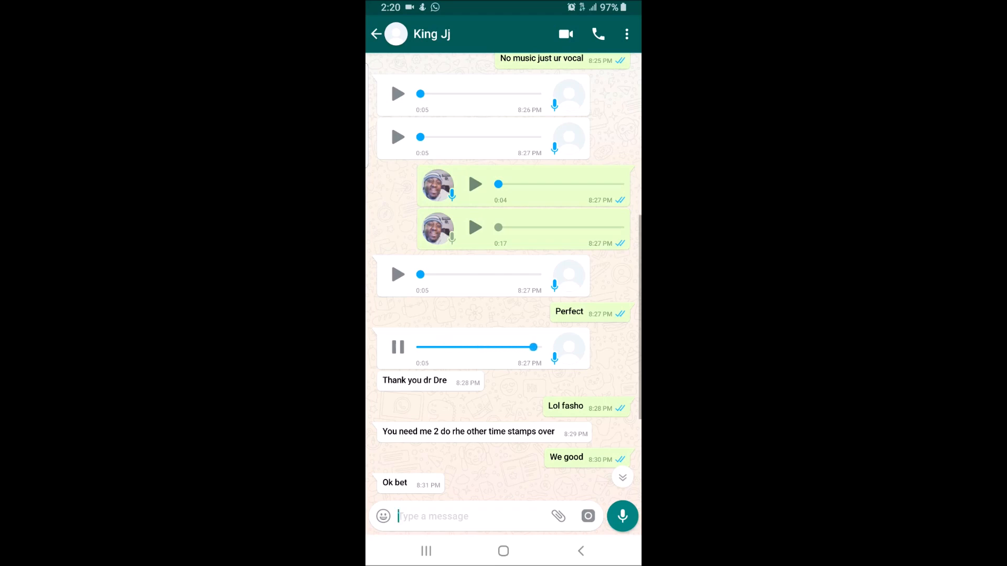
pyautogui.scroll(-3)
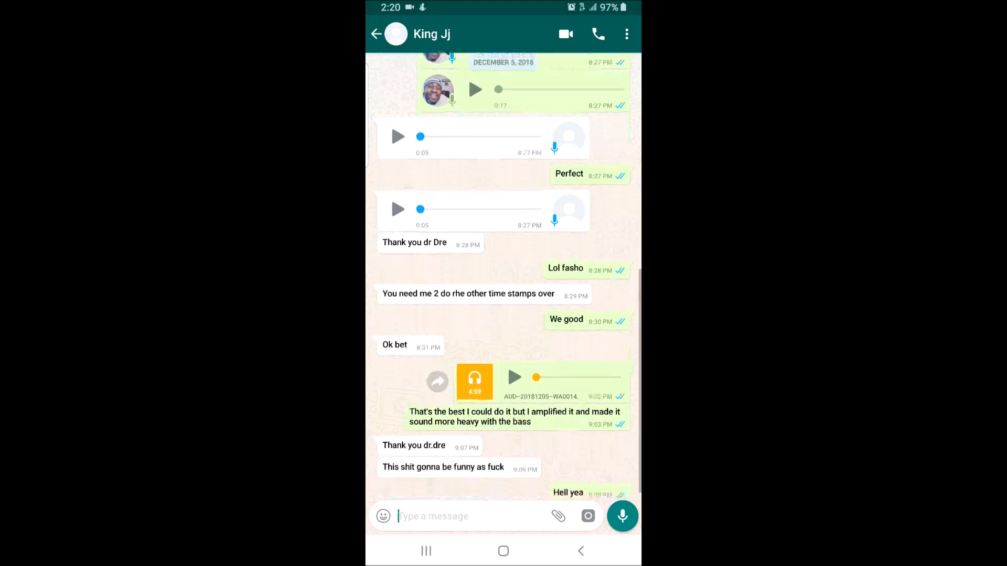
pyautogui.scroll(3)
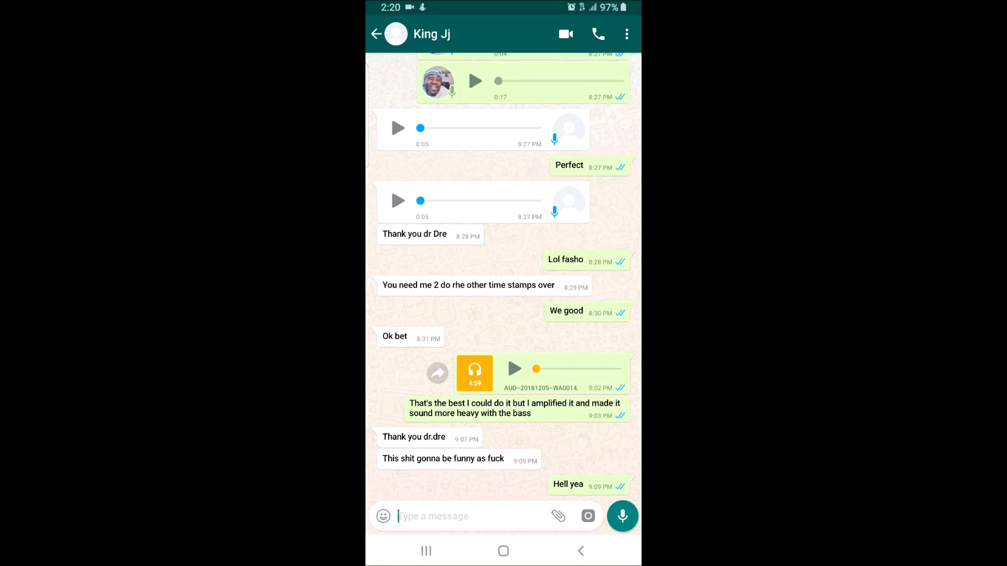
# Play the shared 4:59 audio file in parts, pausing it partway through
pyautogui.click(514, 368)
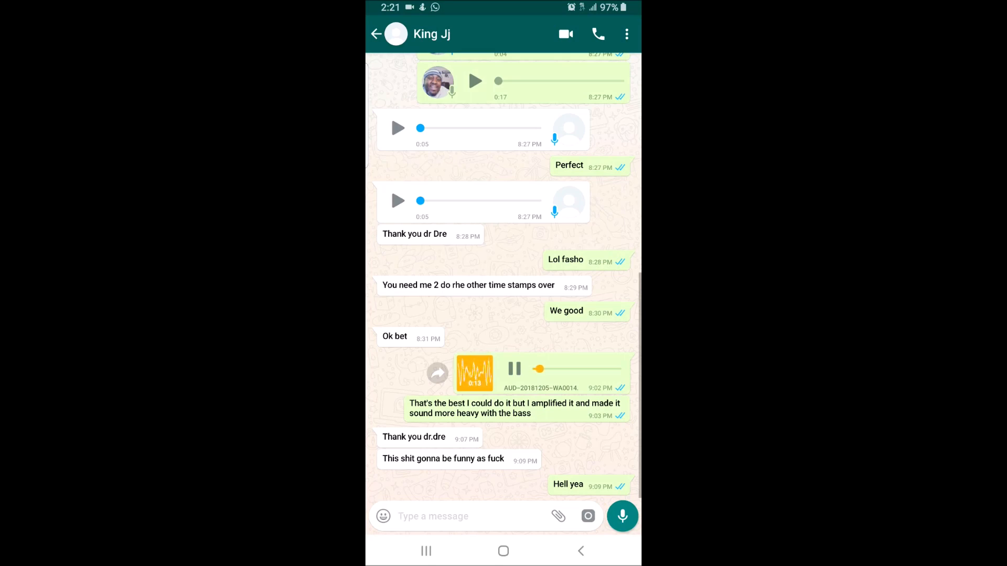
pyautogui.click(514, 368)
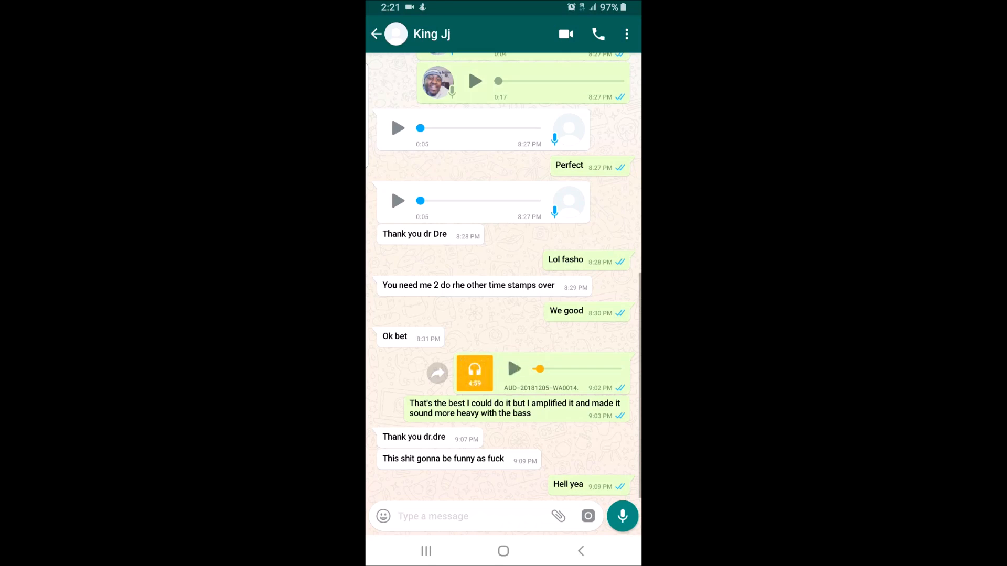
pyautogui.click(514, 368)
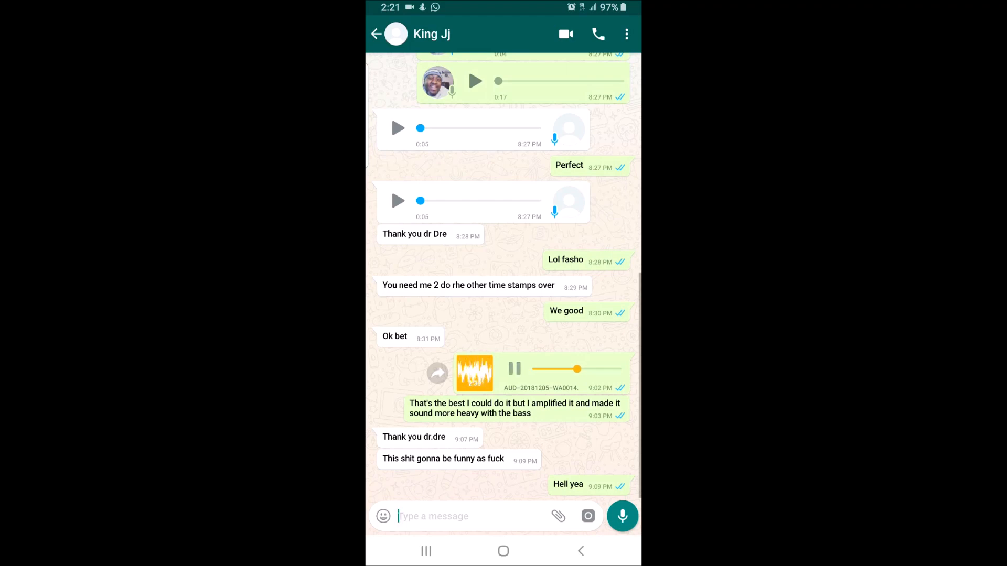
pyautogui.click(514, 368)
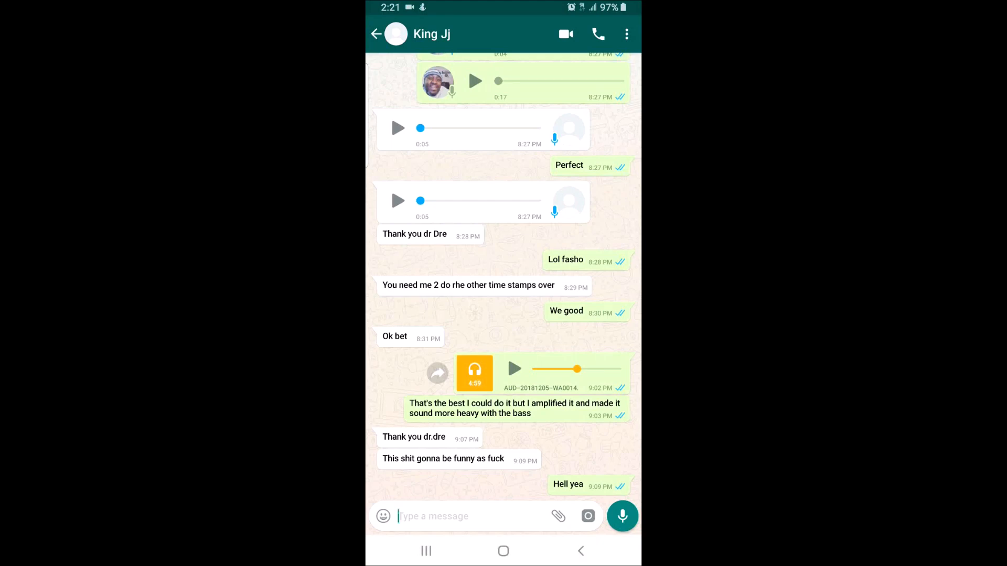
# Replay the two 0:05 received voice notes, then resume and pause the audio file again
pyautogui.click(398, 128)
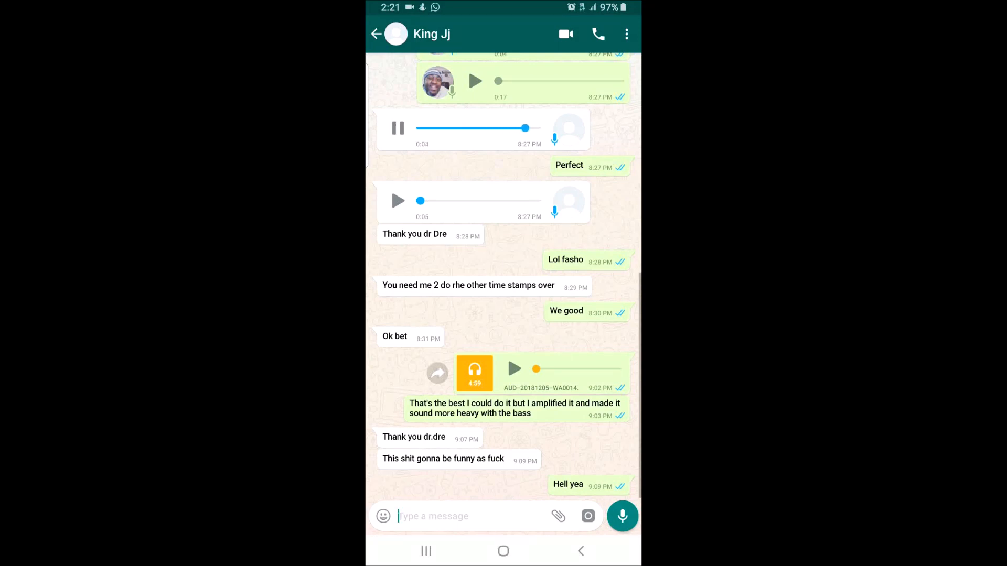
pyautogui.click(398, 200)
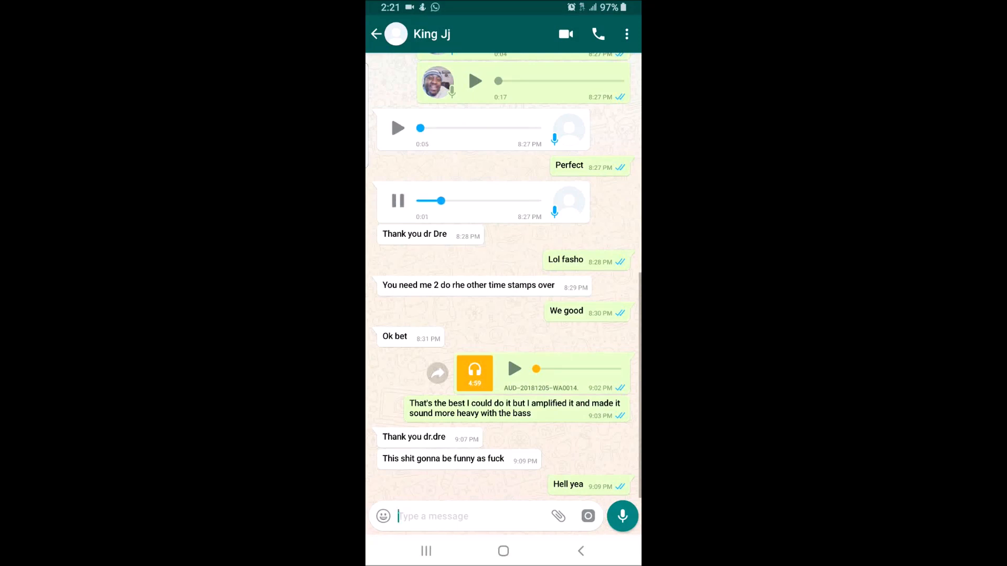
pyautogui.click(397, 201)
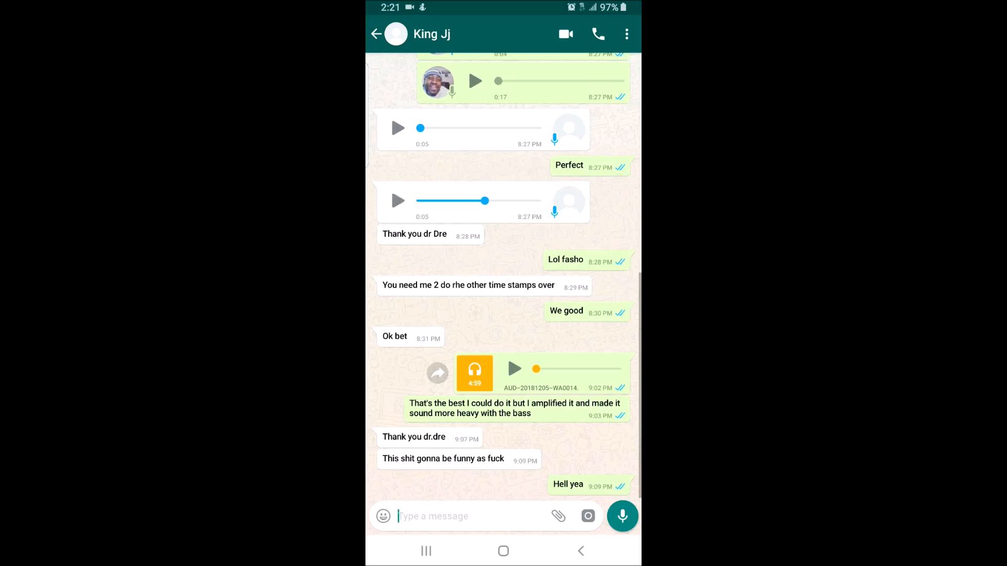
pyautogui.click(514, 368)
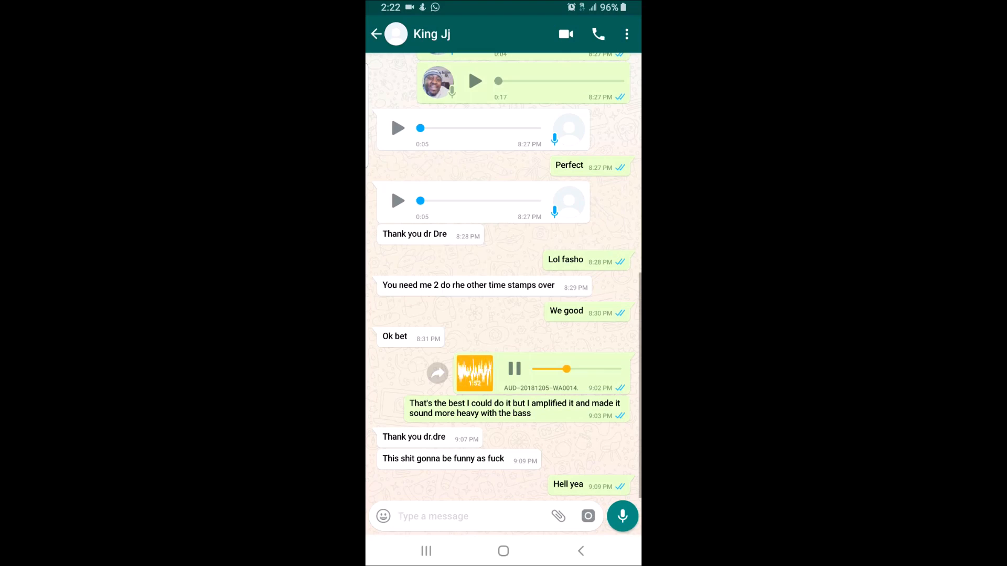
pyautogui.click(514, 368)
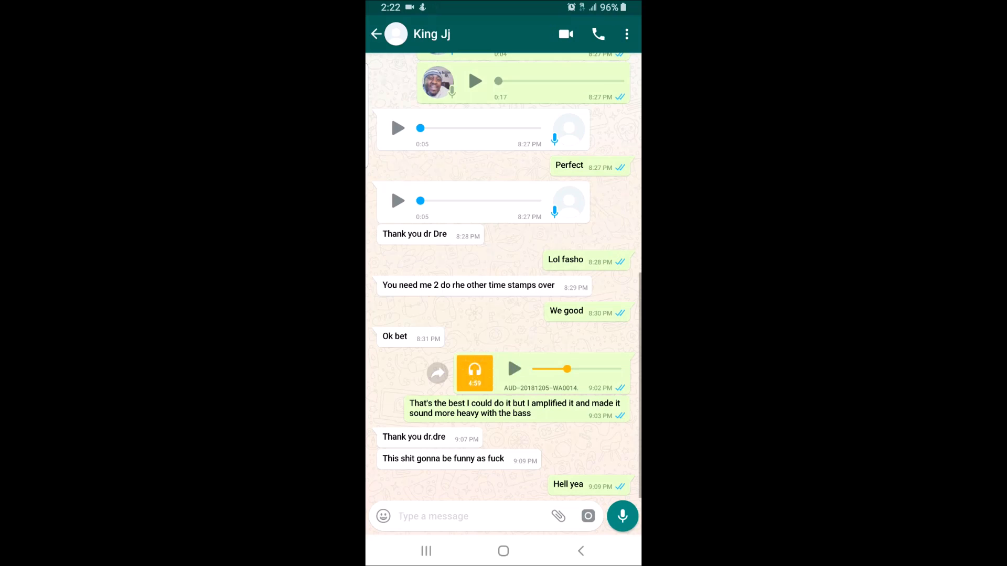